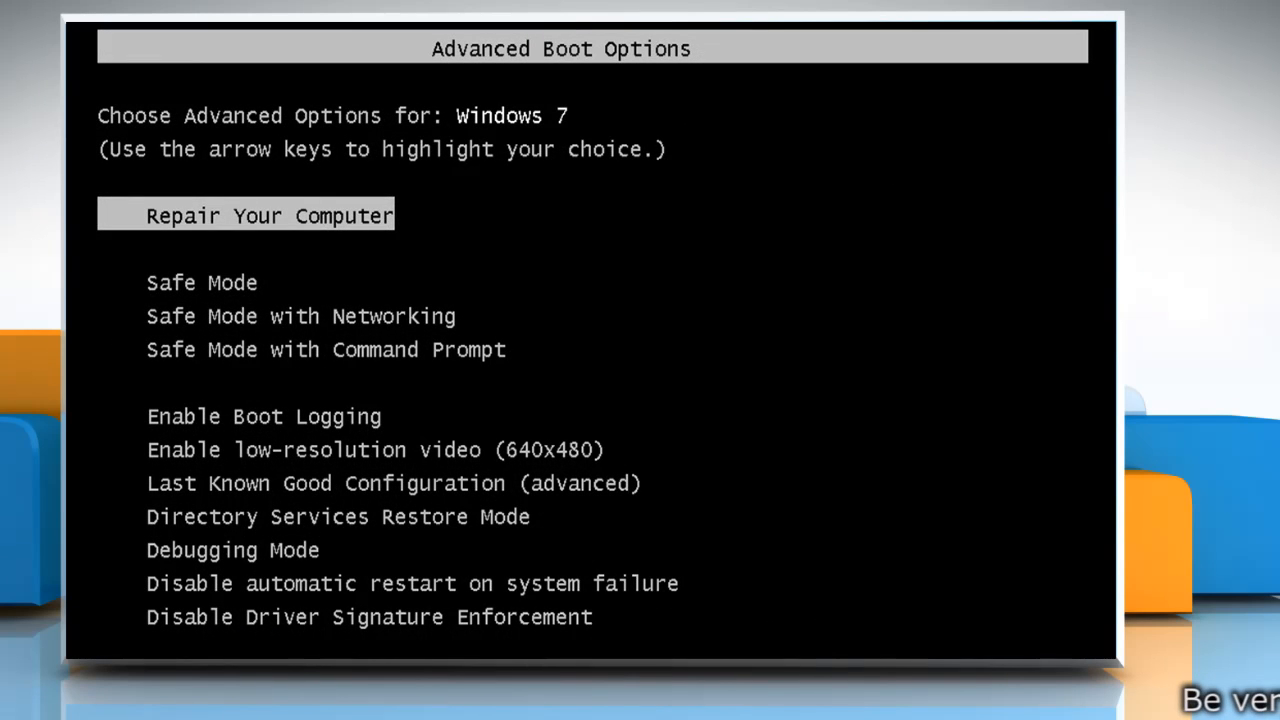
Boot Windows 7 into Safe Mode and launch regedit from the Start menu
key(Down)
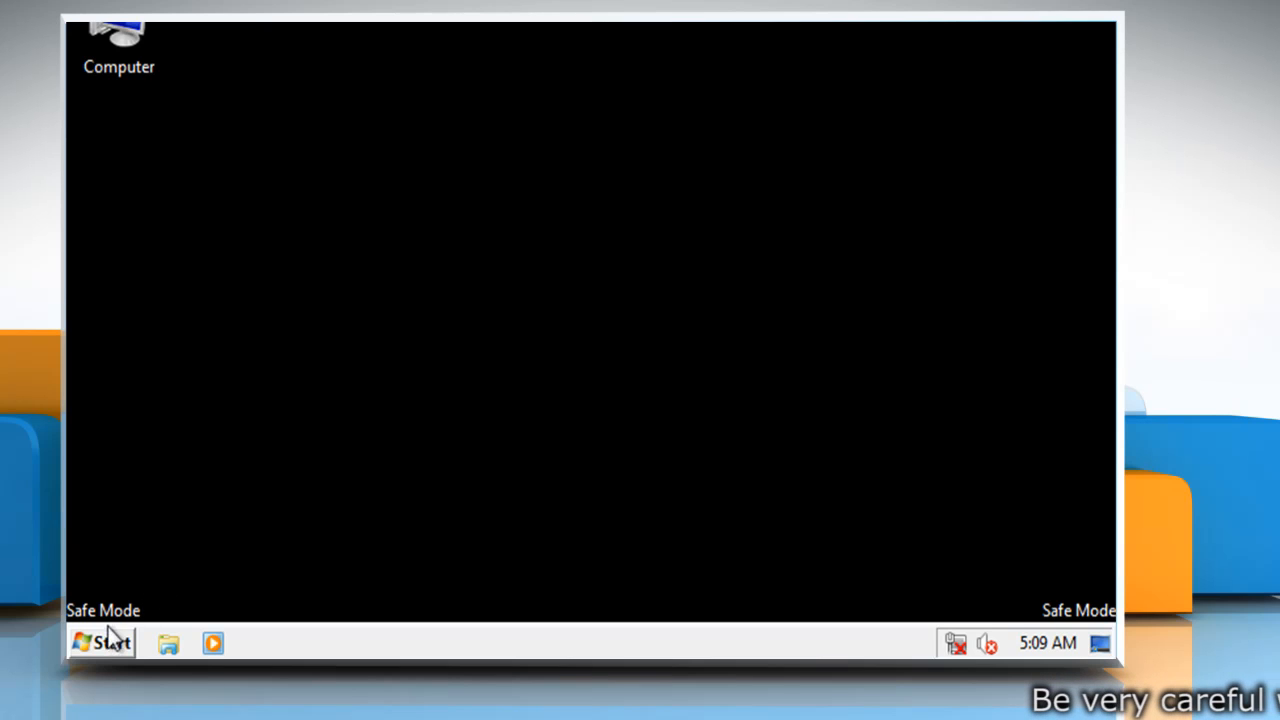
click(100, 642)
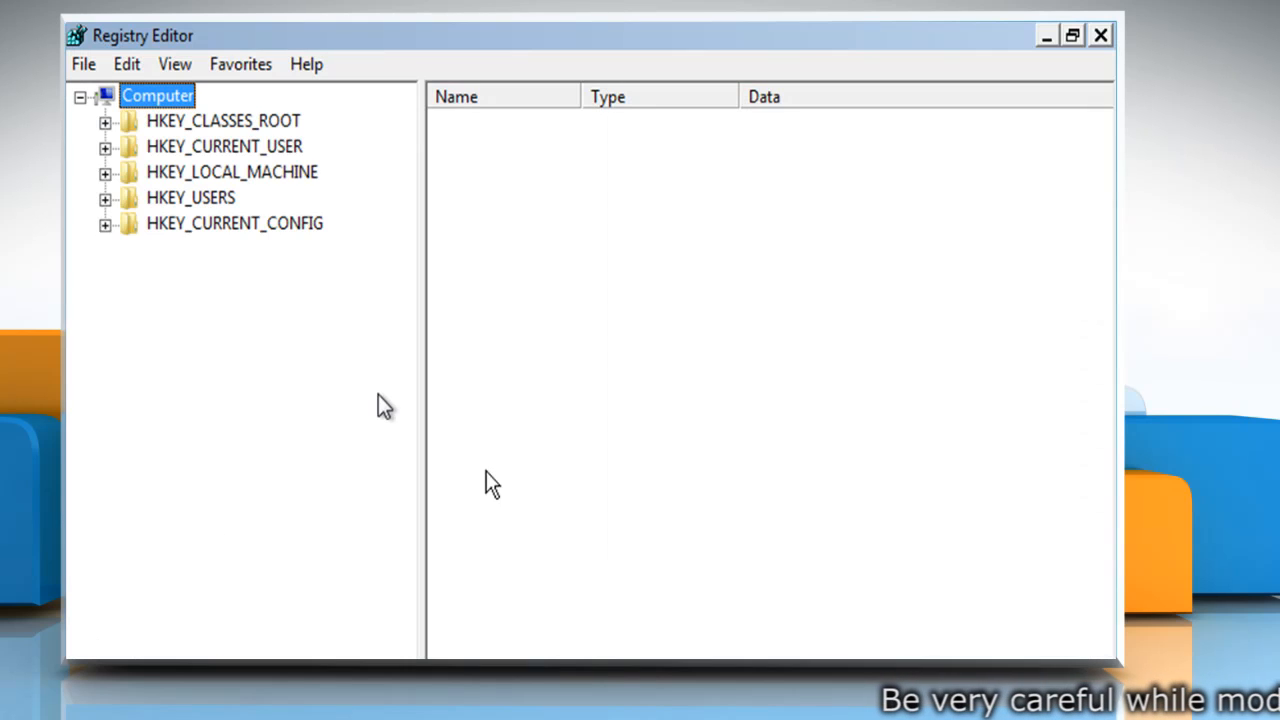
mouse_move(285, 305)
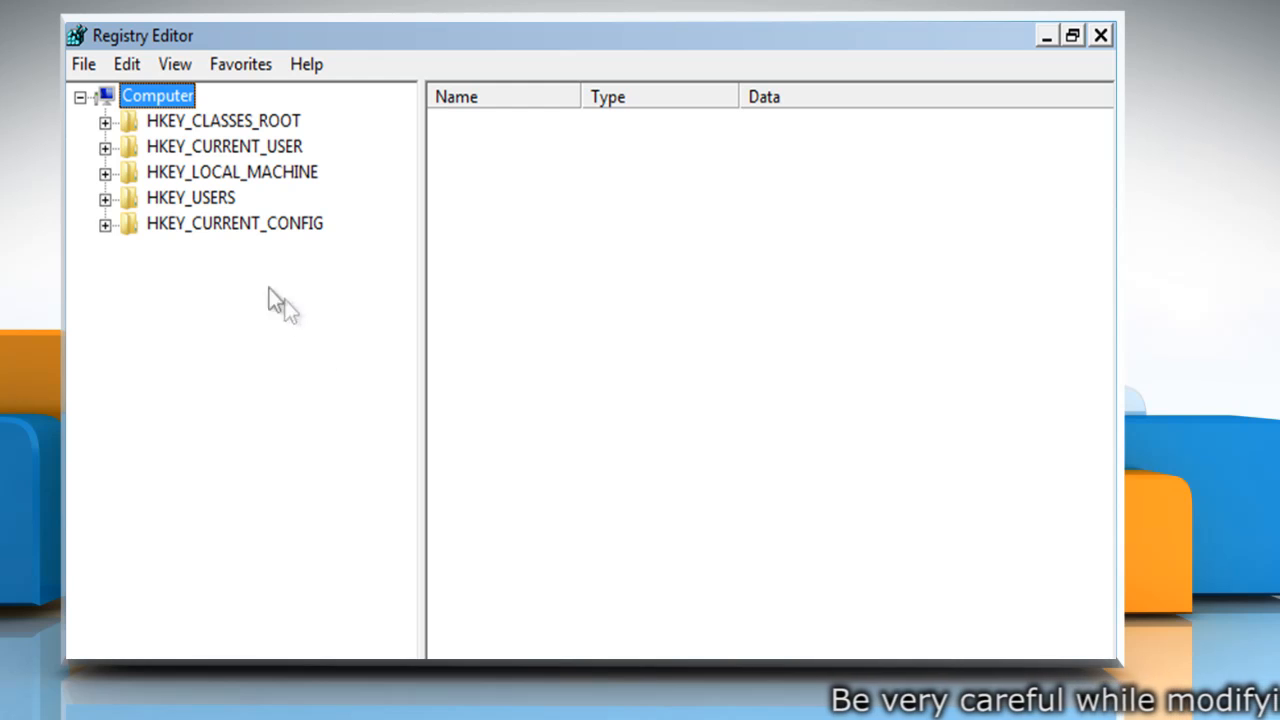
mouse_move(110, 185)
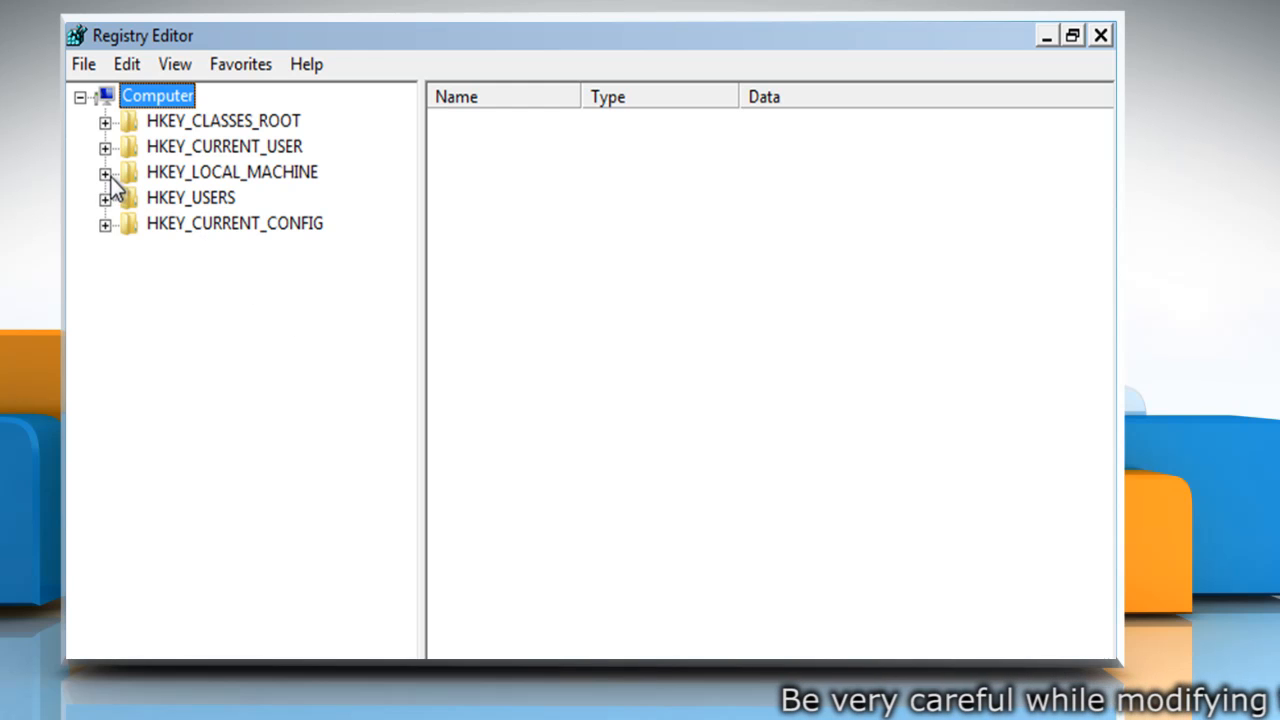
Expand HKEY_LOCAL_MACHINE\SOFTWARE\Microsoft\Windows NT\CurrentVersion\ProfileList to list its SID keys
click(105, 172)
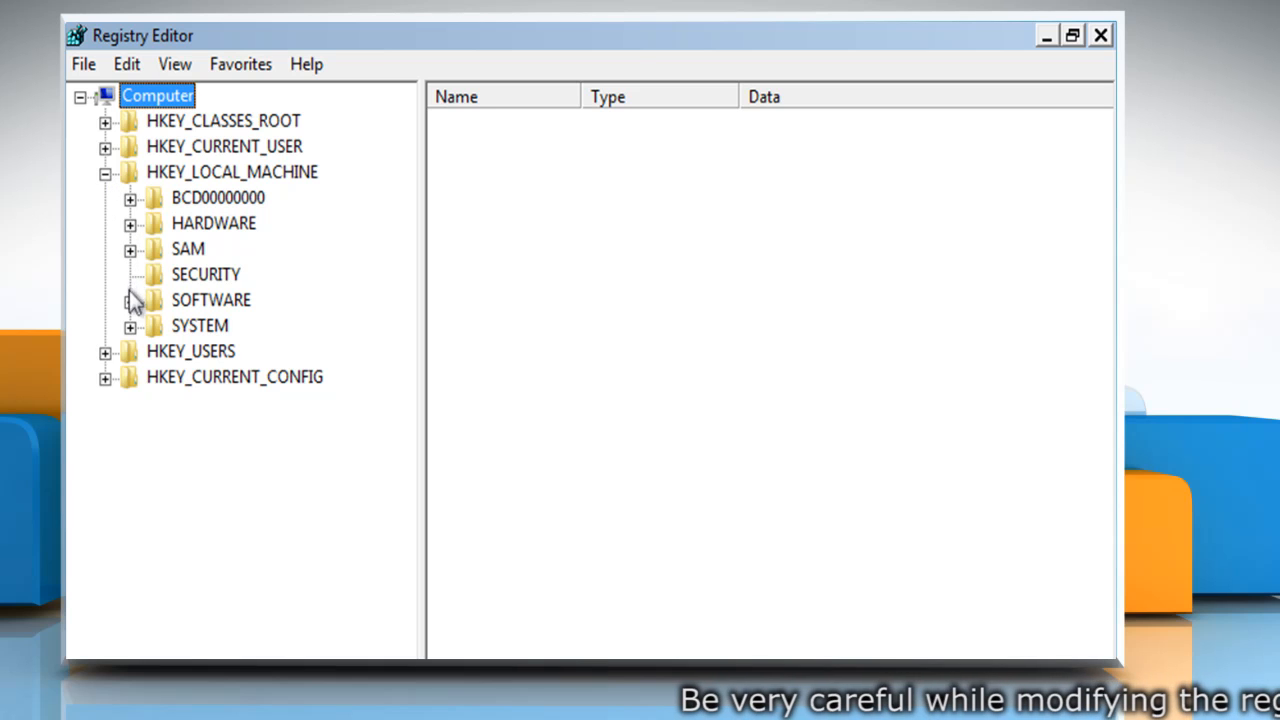
click(131, 299)
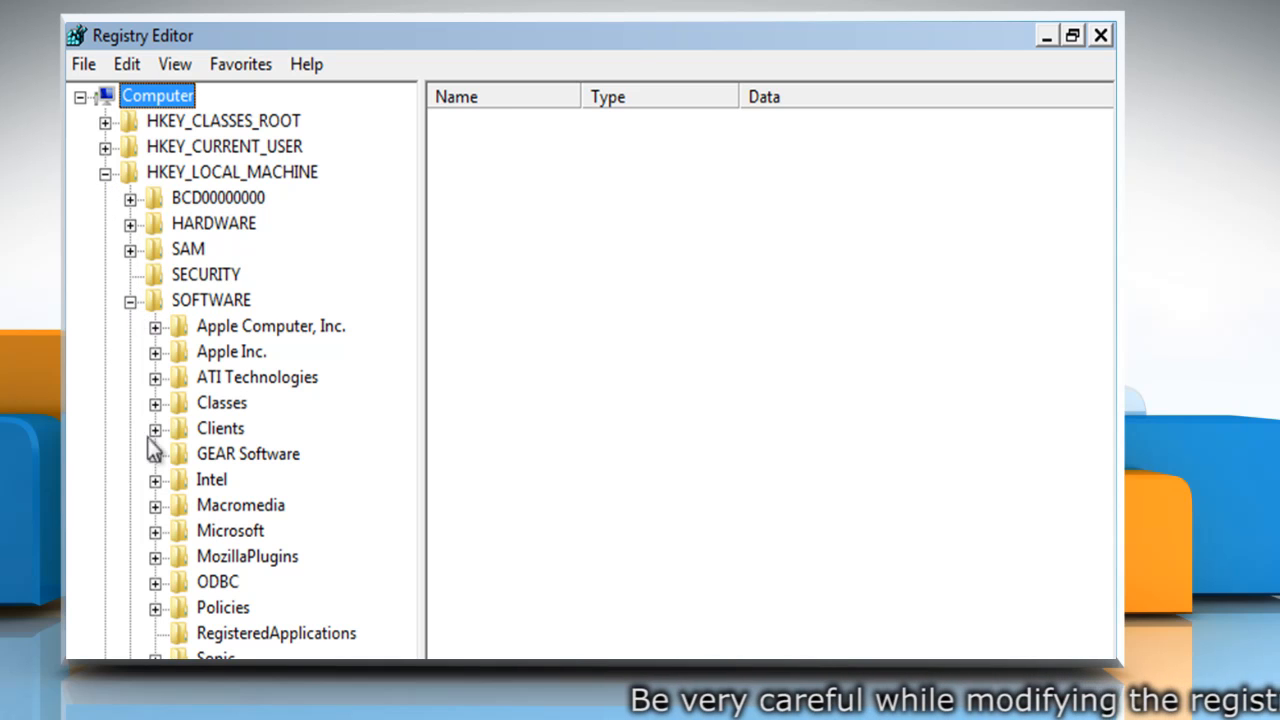
scroll(down, 3)
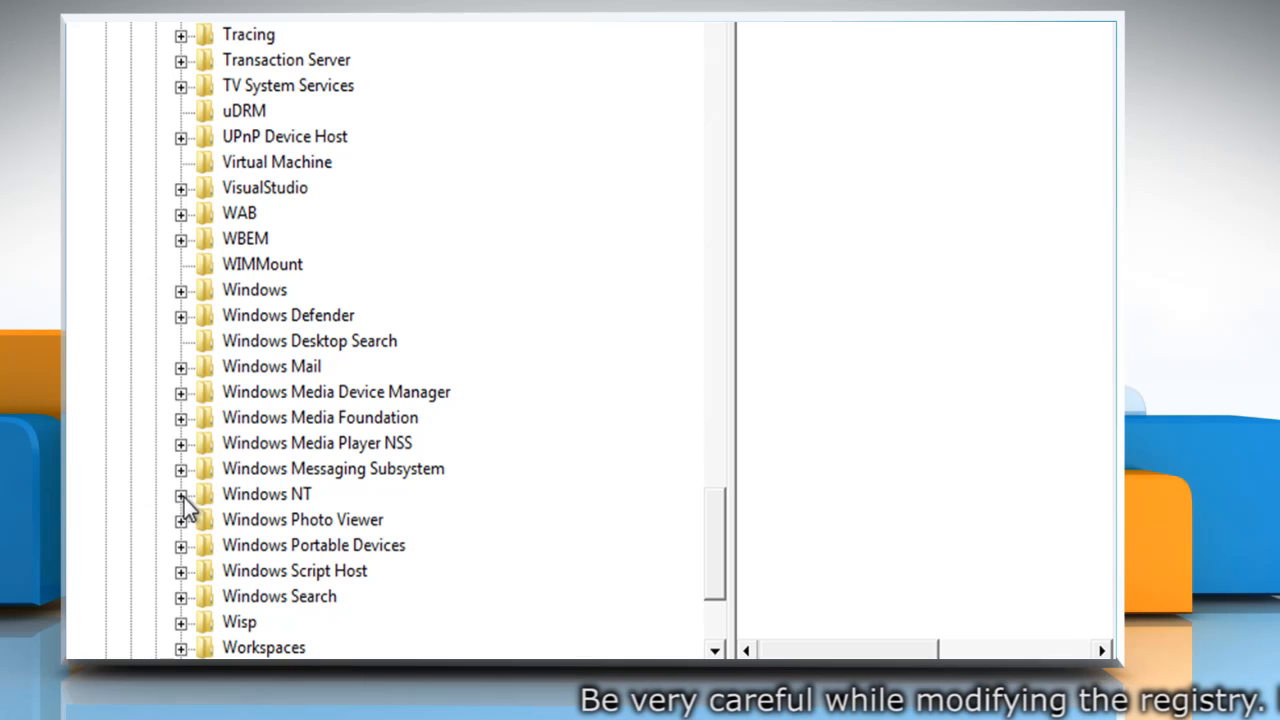
click(181, 494)
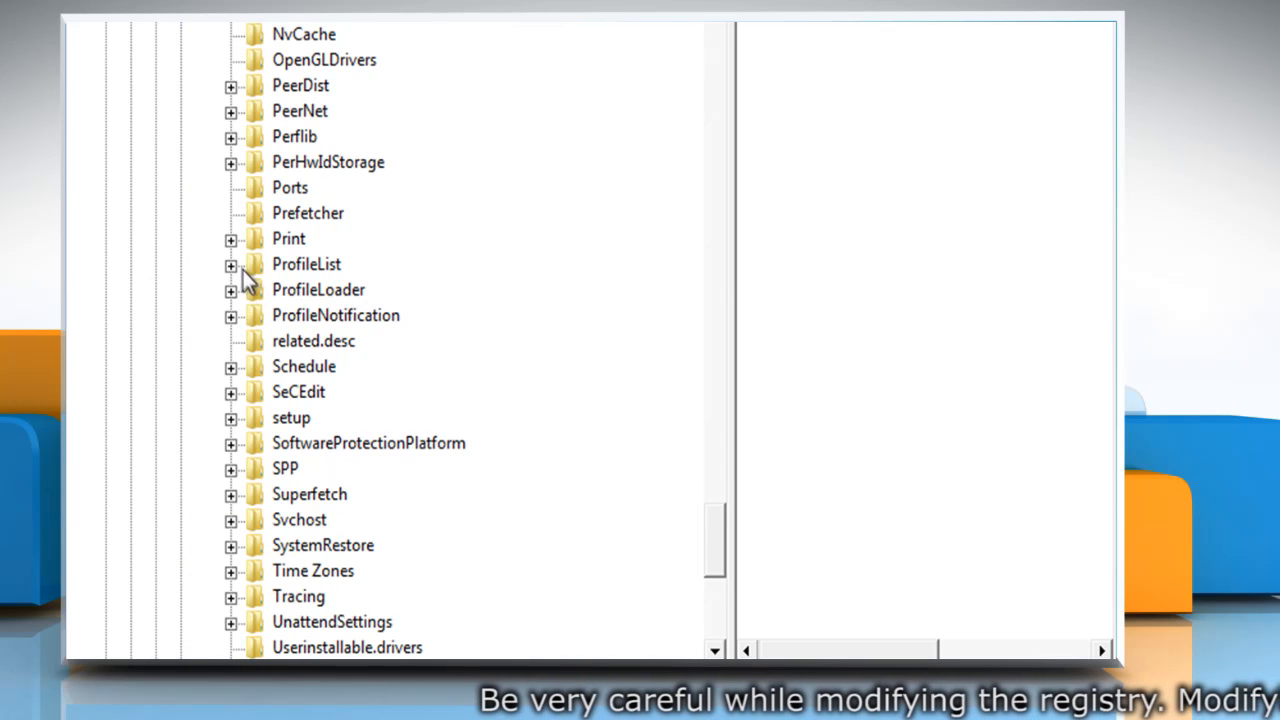
click(231, 264)
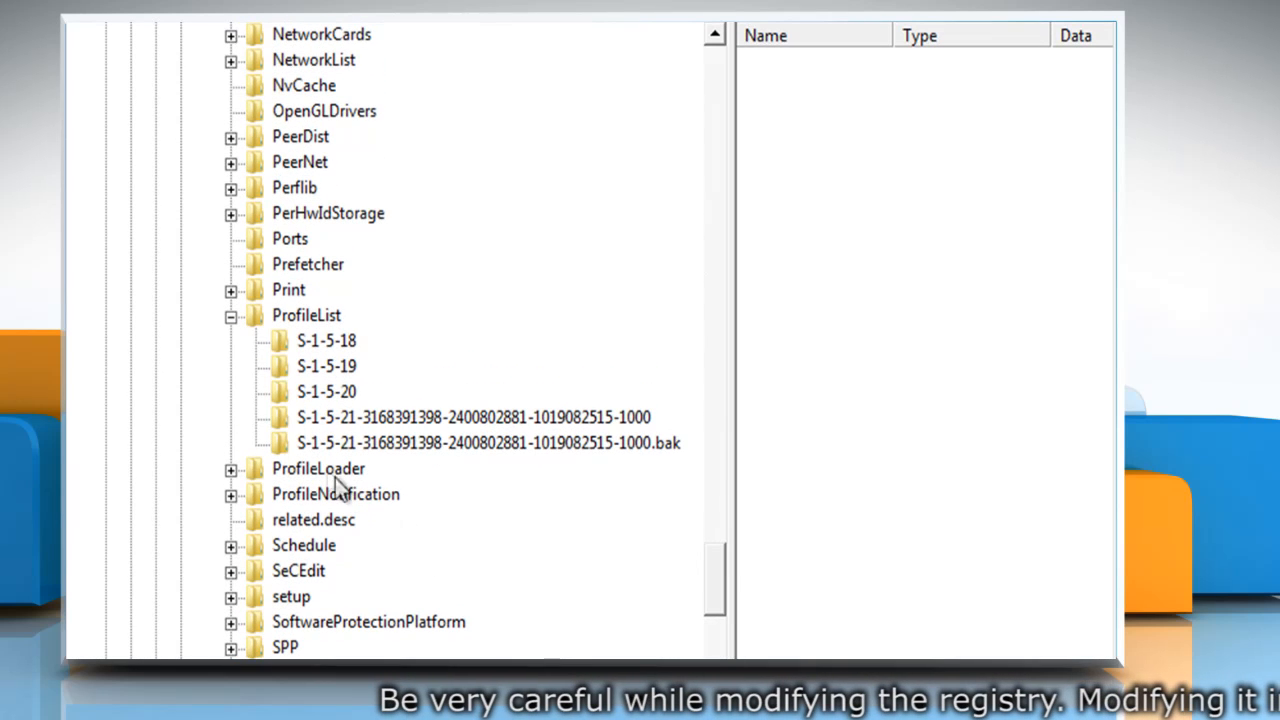
View the .bak SID key's values, then the matching non-.bak key's ProfileImagePath
click(475, 443)
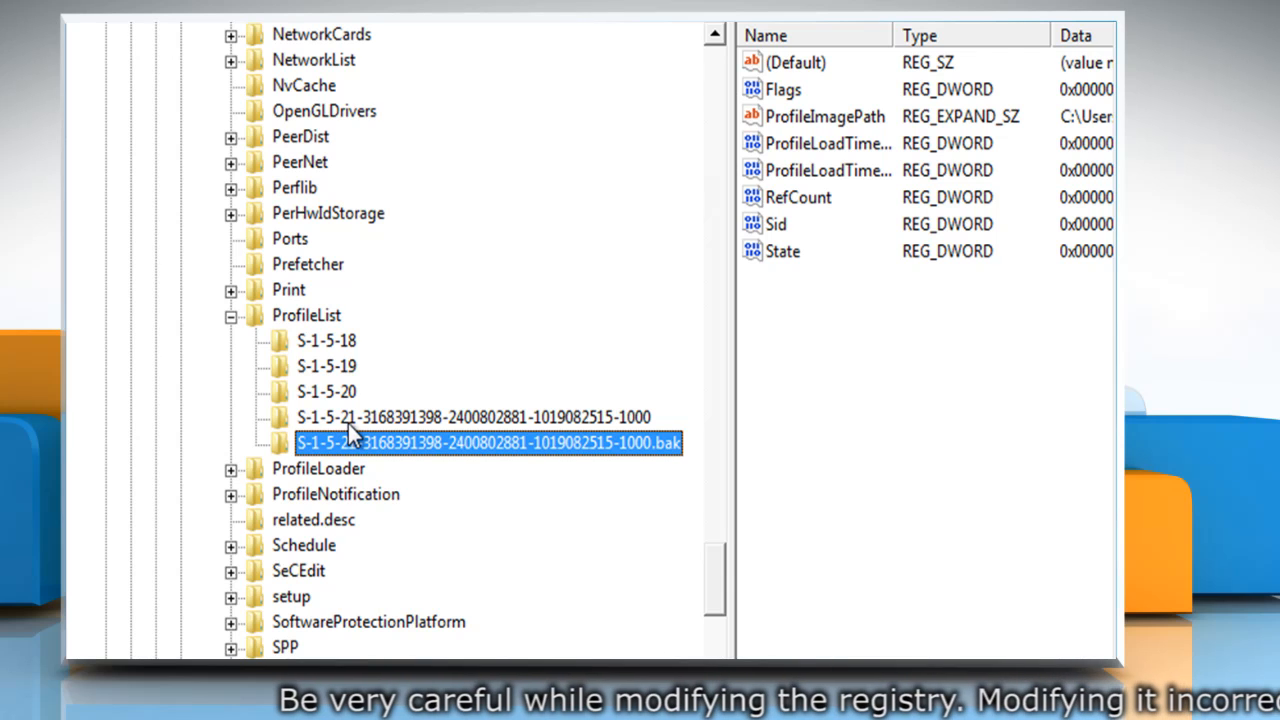
click(473, 417)
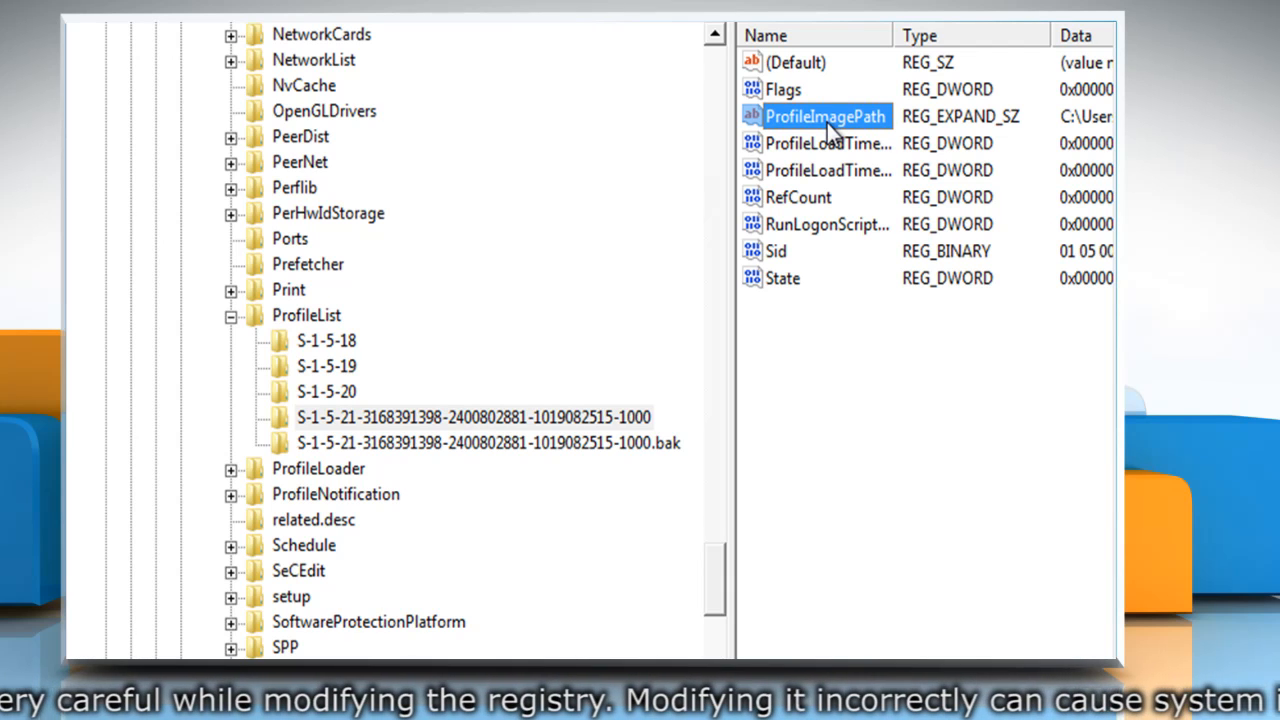
mouse_move(710, 310)
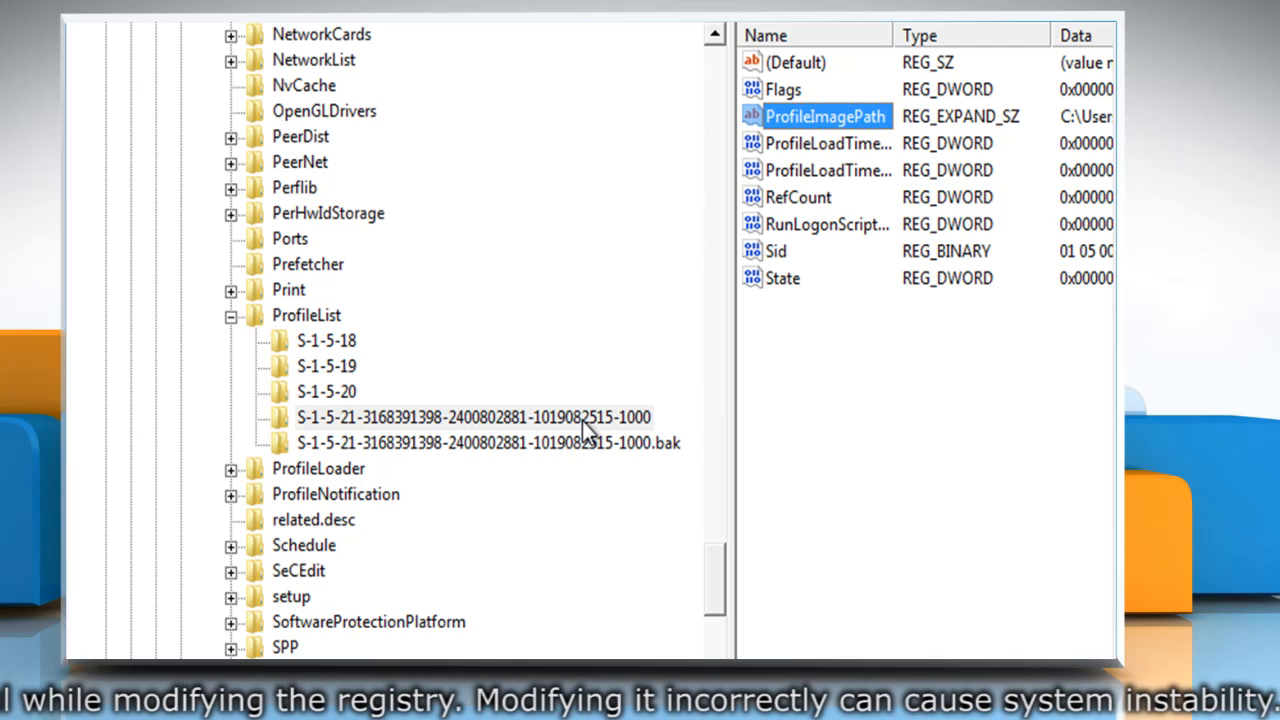
Rename the original SID key to end in .bak and remove .bak from the backup key
right_click(472, 417)
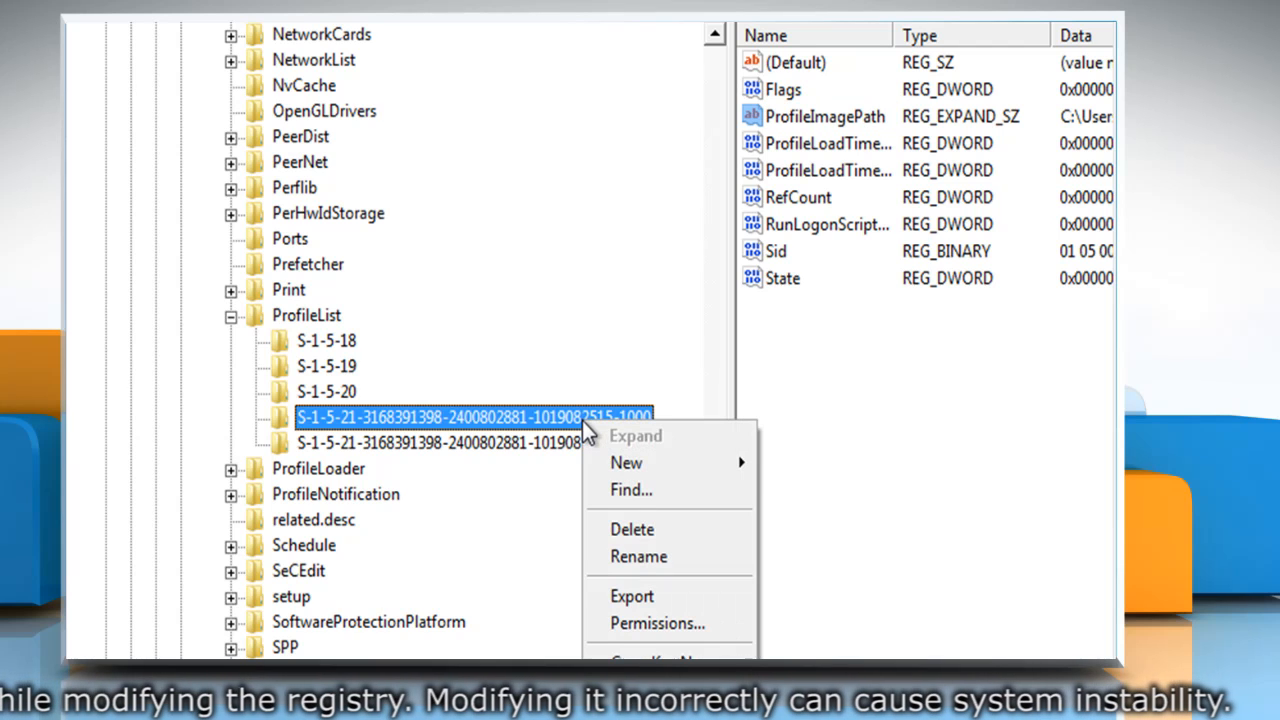
mouse_move(626, 463)
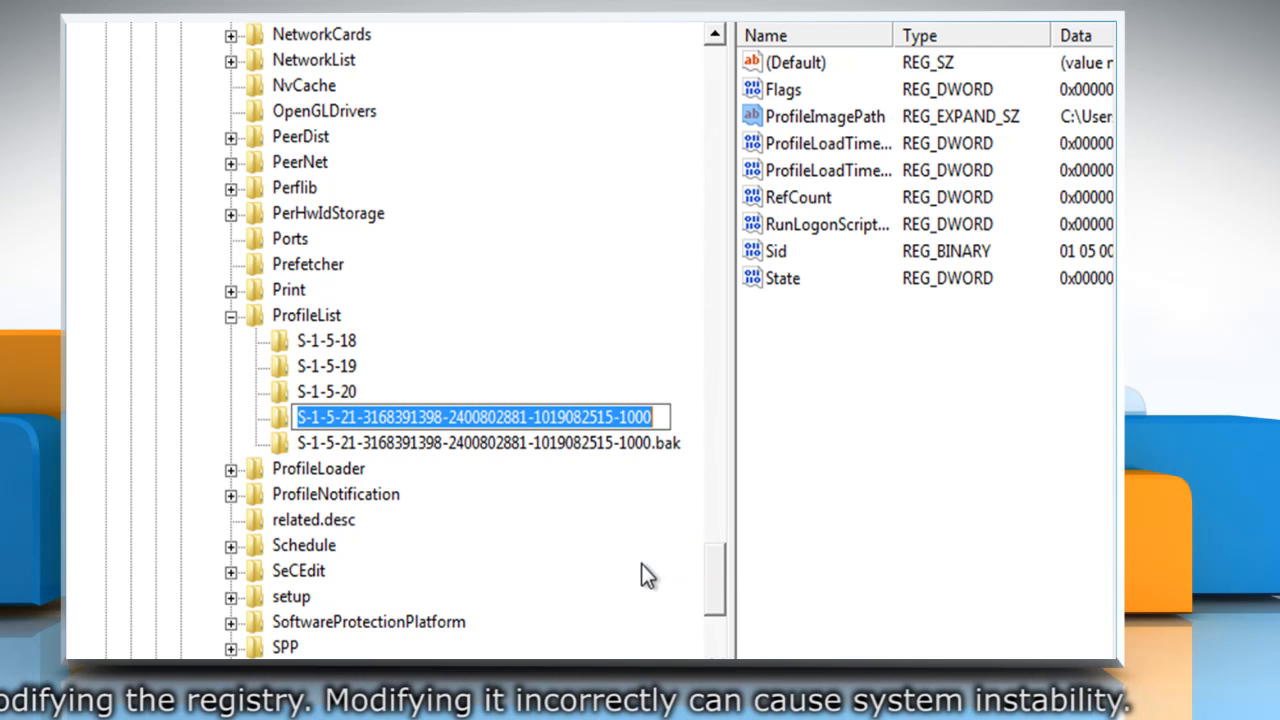
text(.ba)
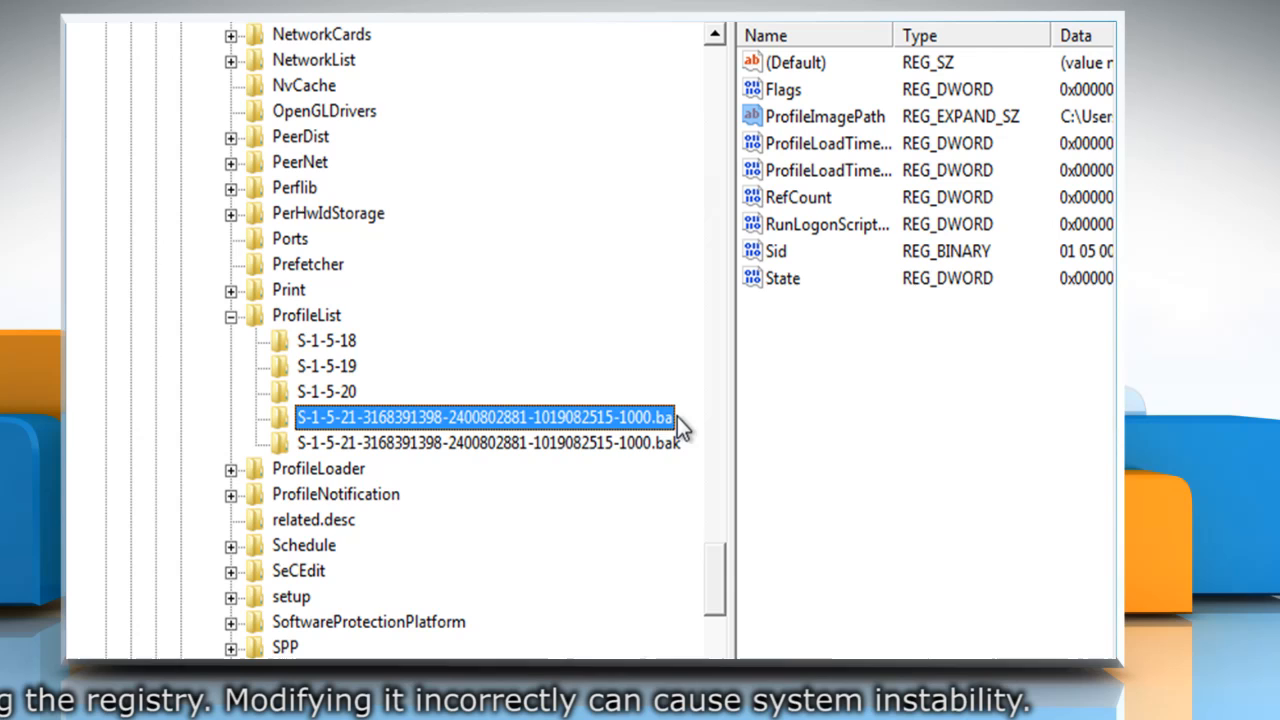
right_click(470, 442)
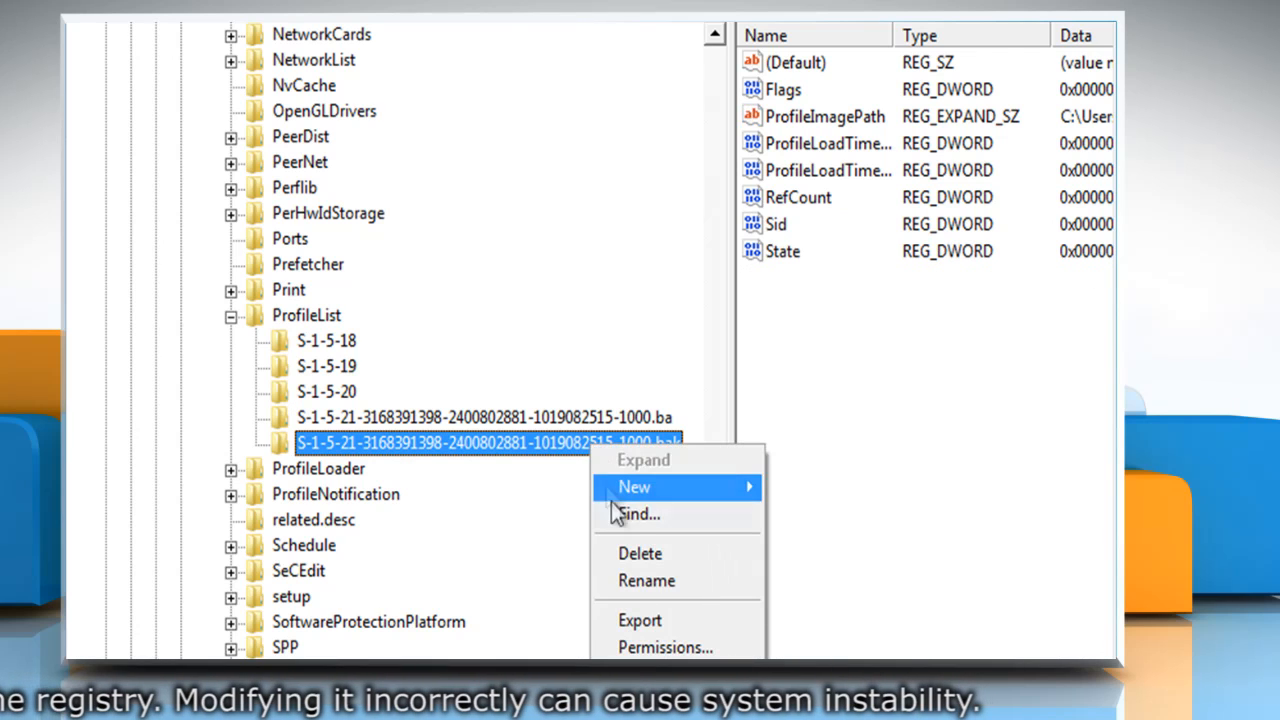
click(646, 581)
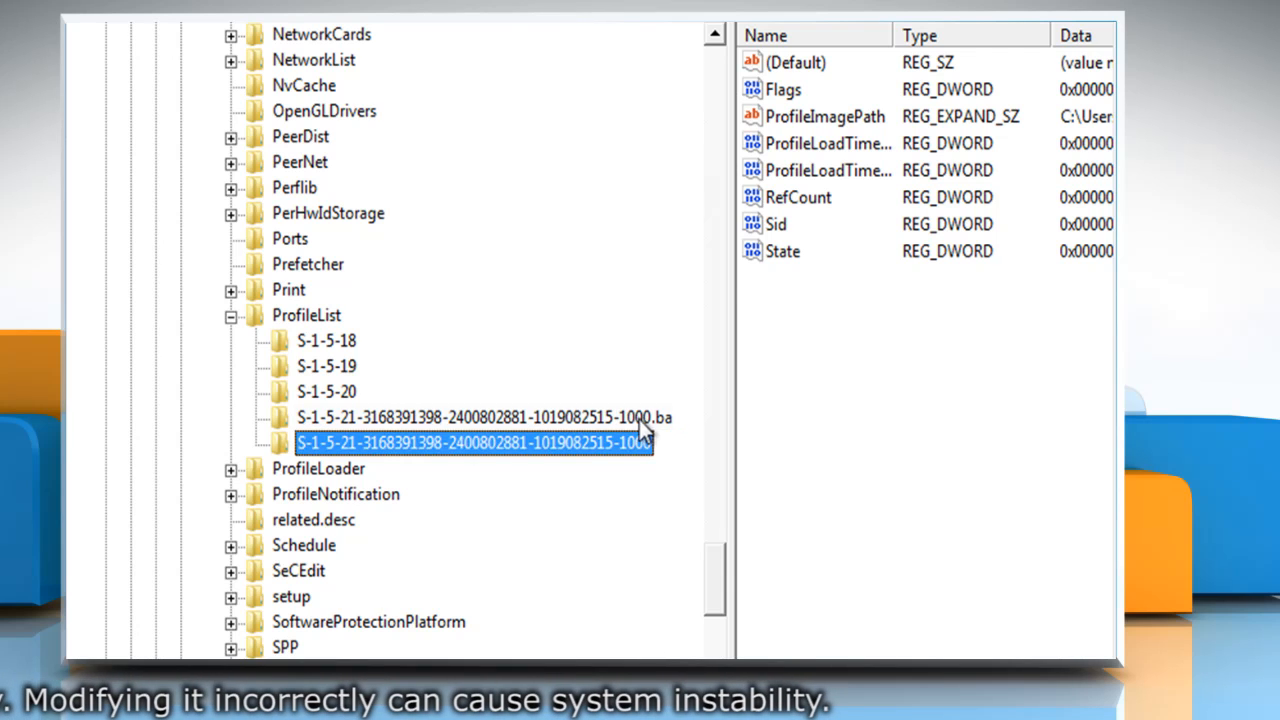
right_click(470, 417)
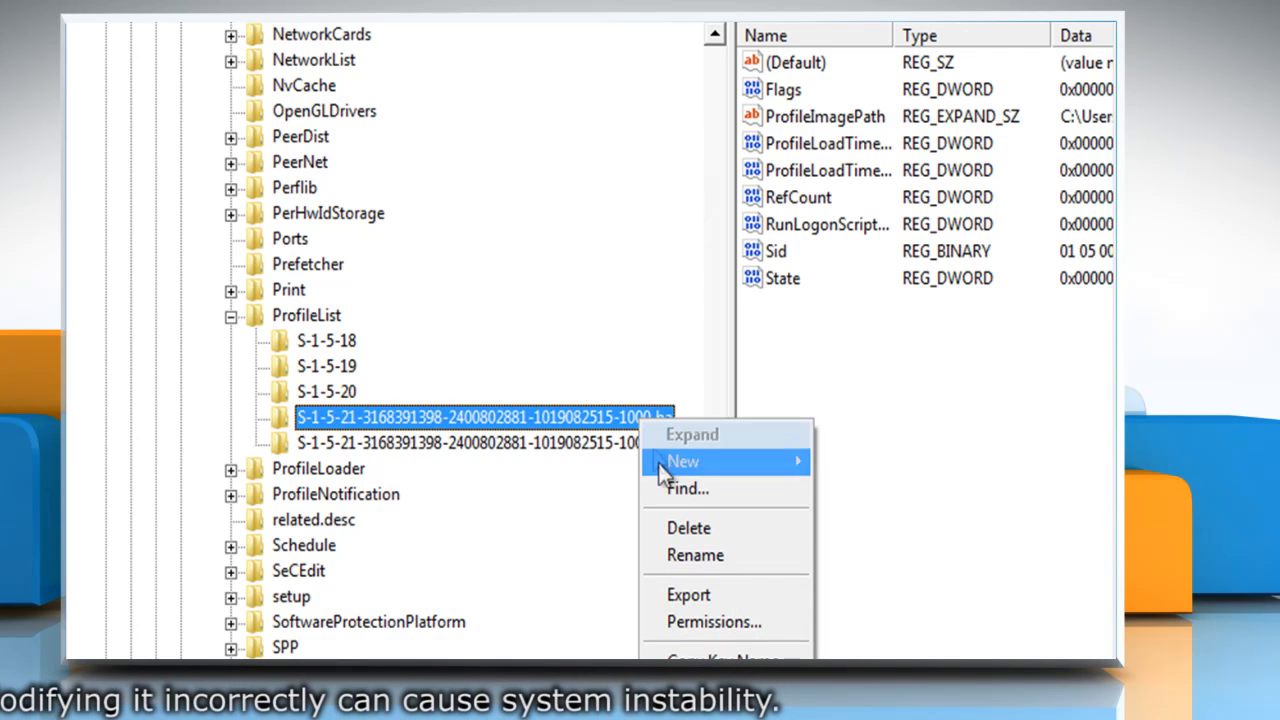
click(694, 555)
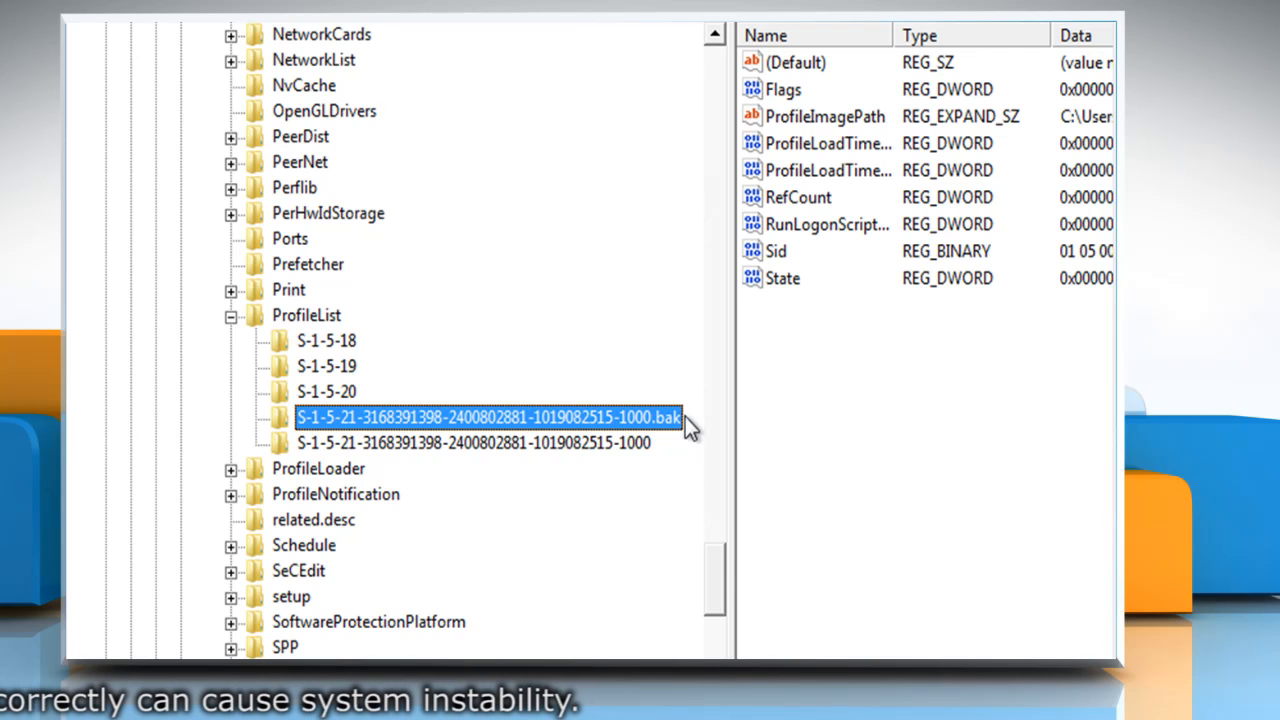
In the SID key without .bak, change RefCount to 0 and State from 215 to 0
click(472, 443)
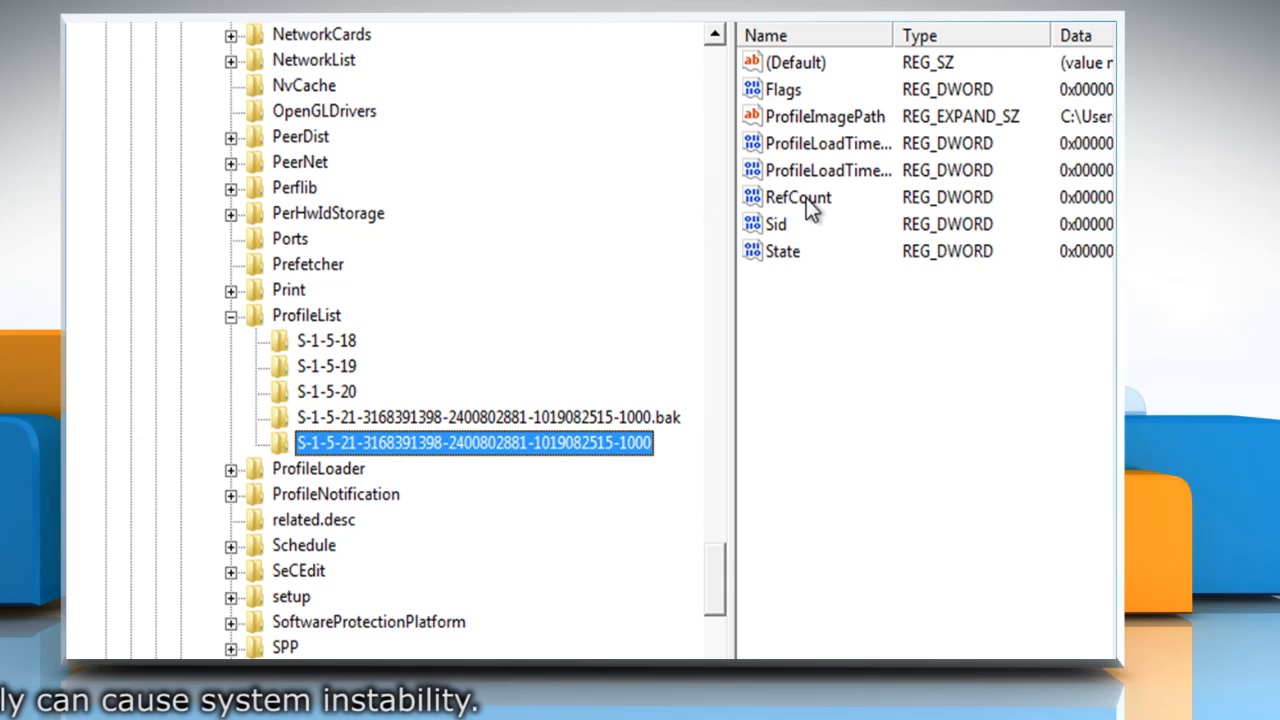
right_click(797, 197)
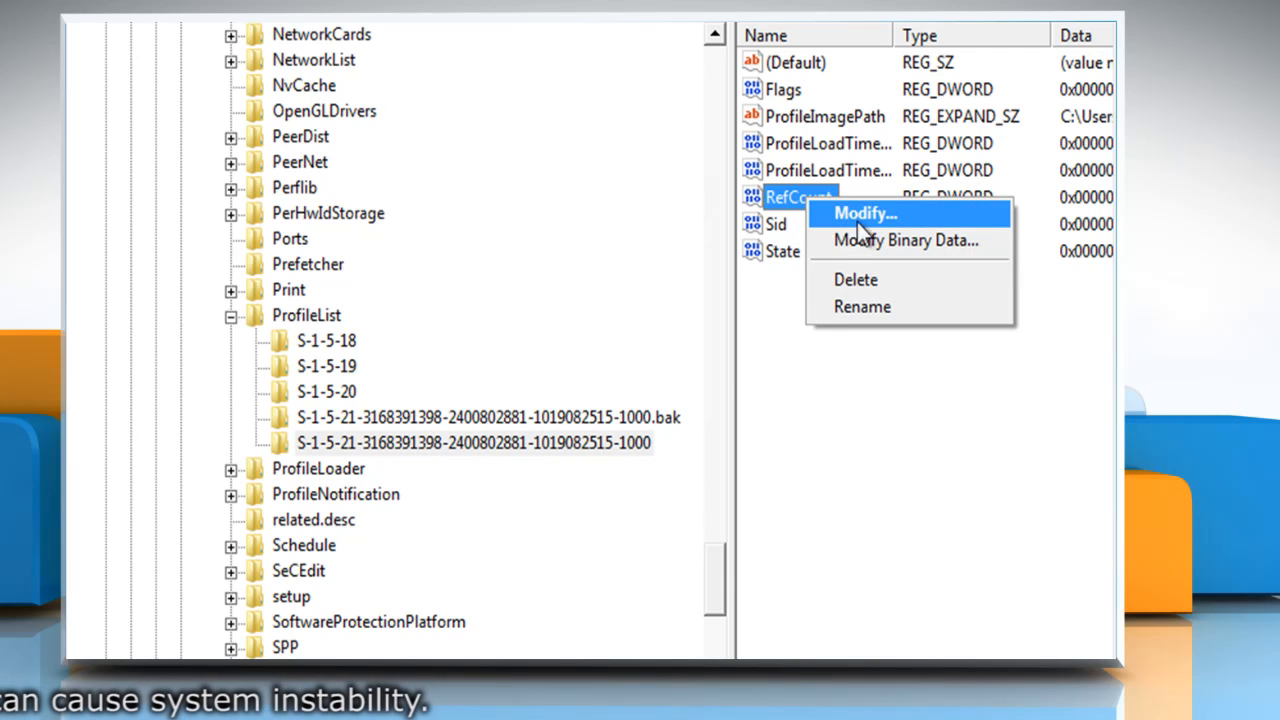
click(864, 213)
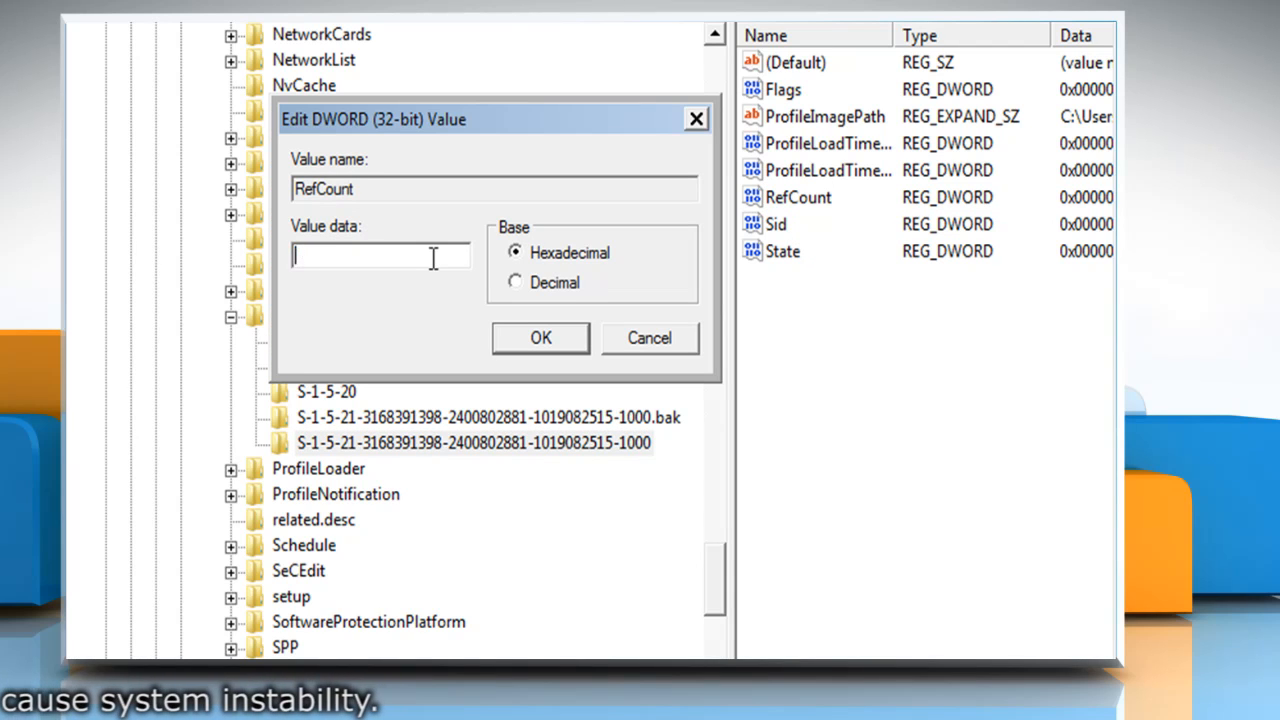
click(540, 338)
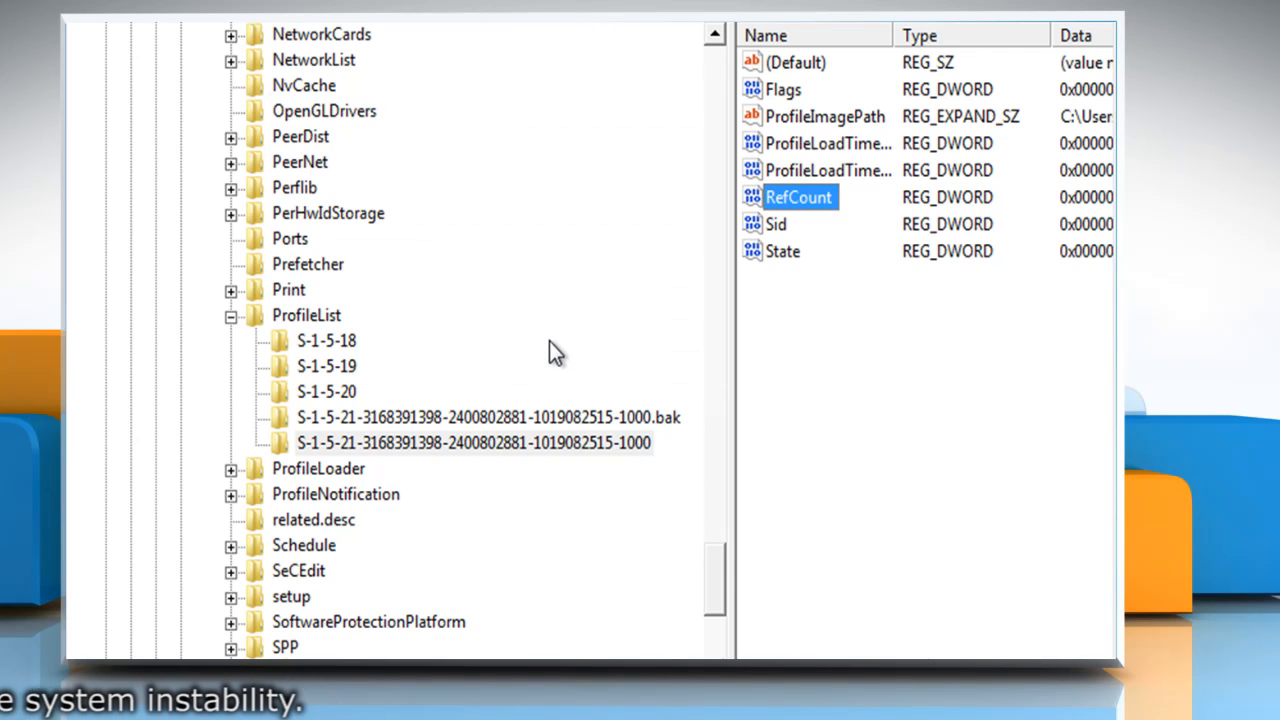
right_click(783, 251)
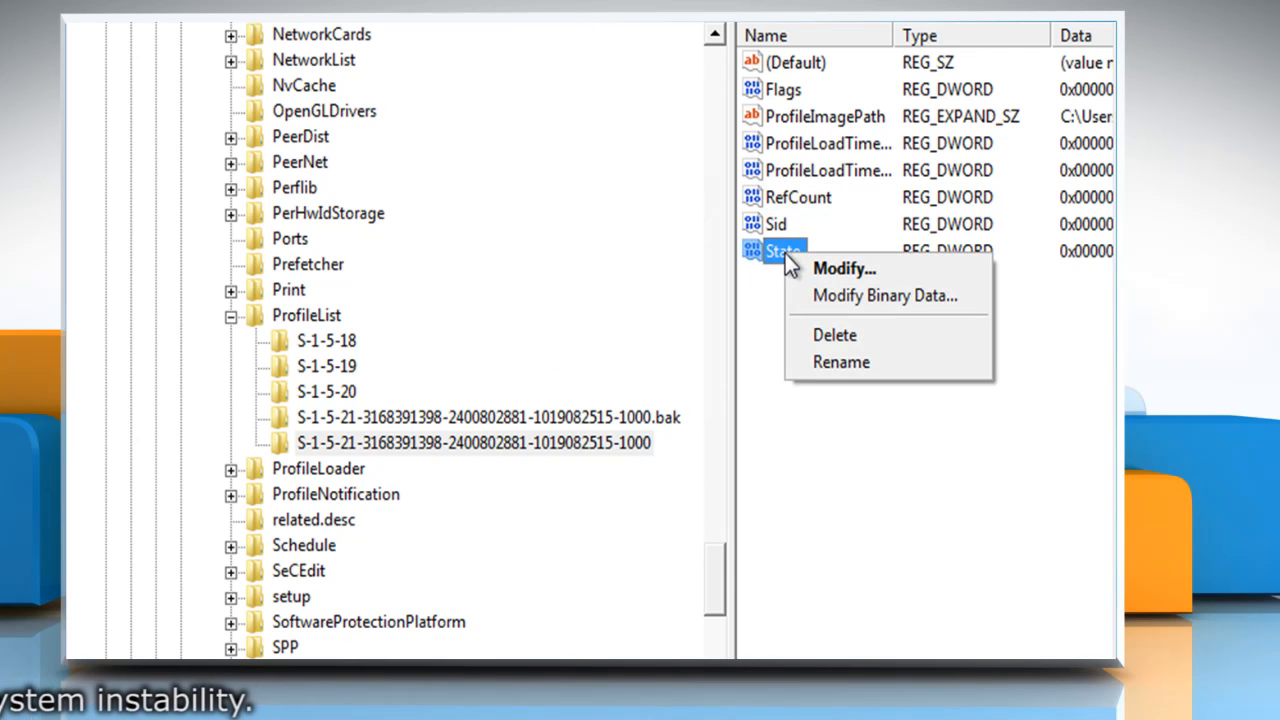
click(844, 268)
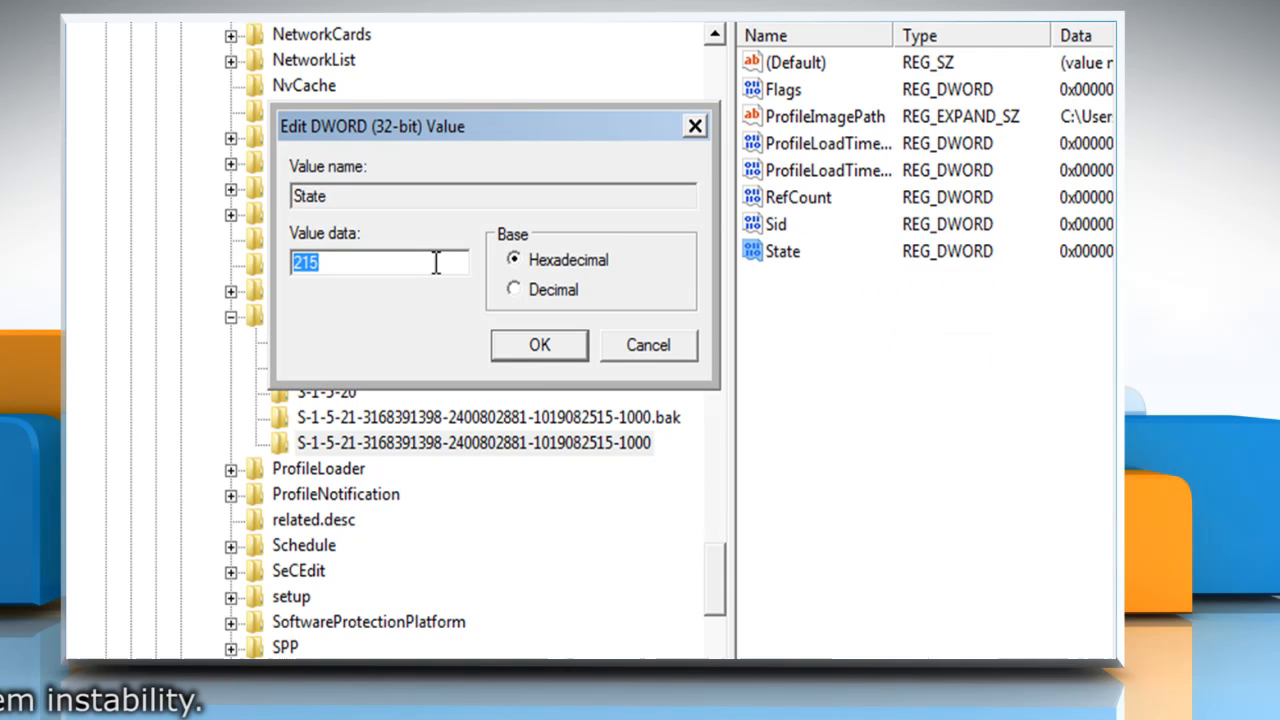
text(0)
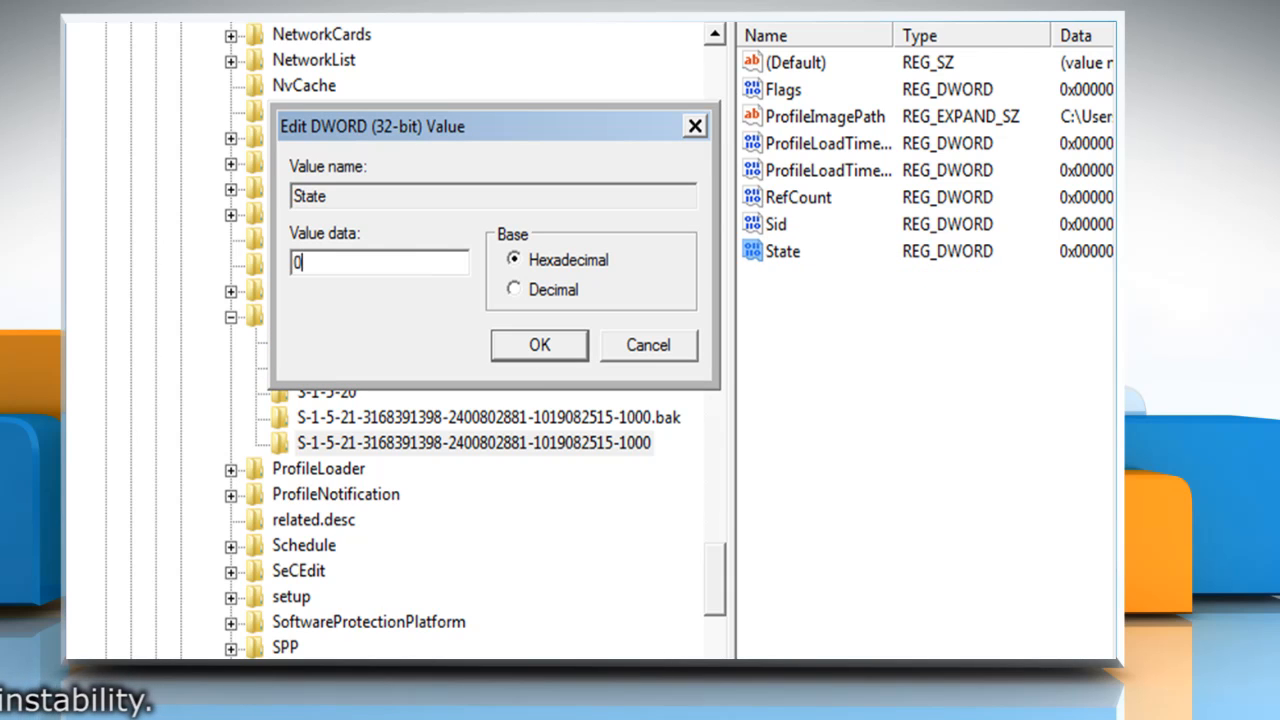
click(538, 344)
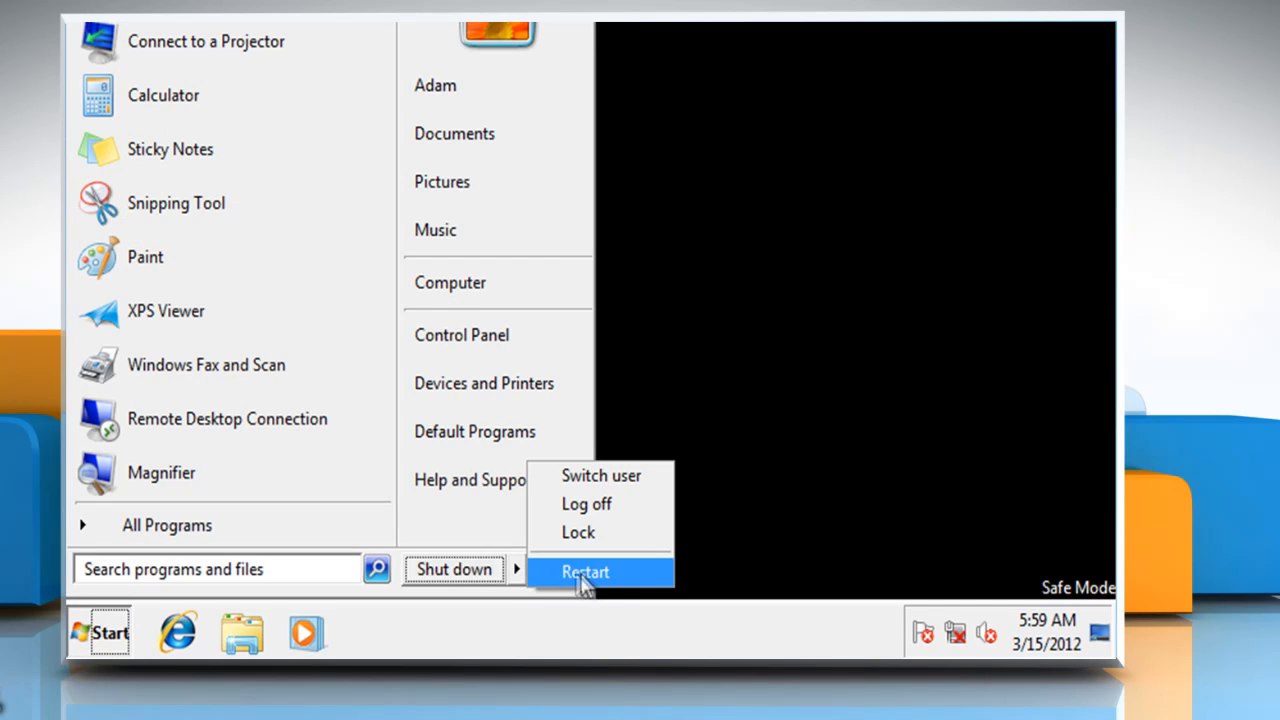
Restart Windows normally from the Start menu's Shut down options
click(585, 572)
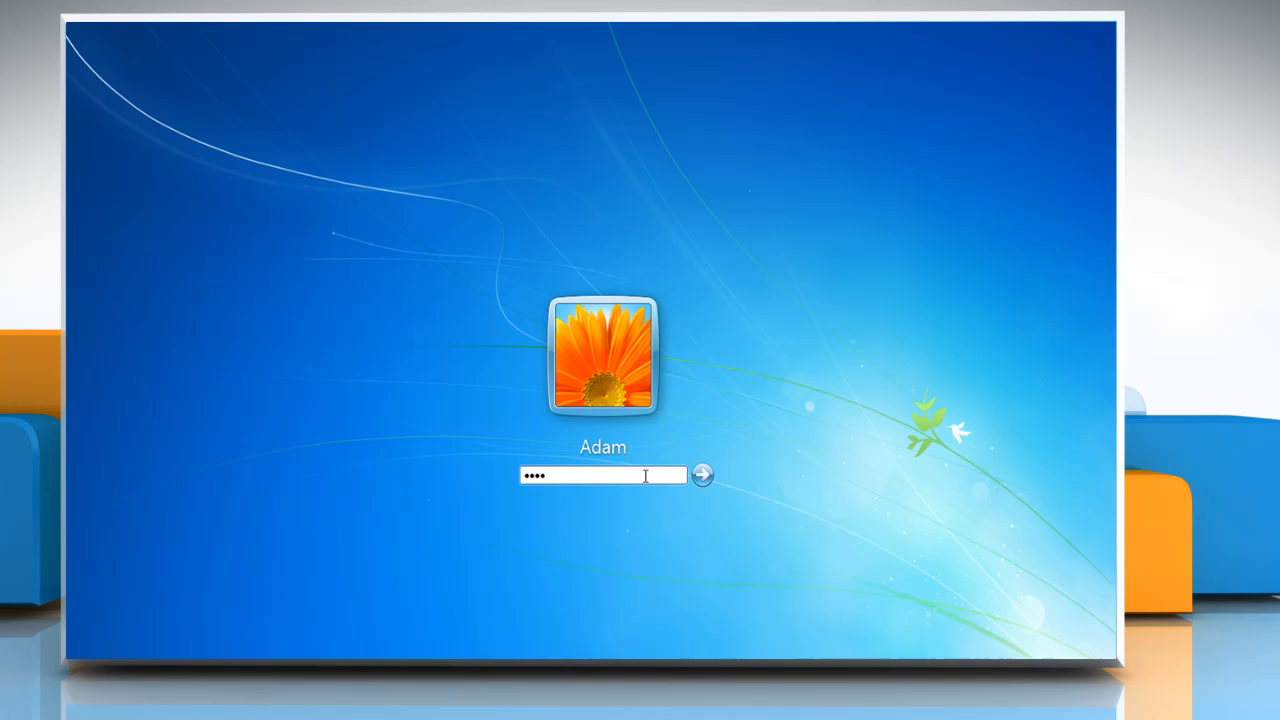